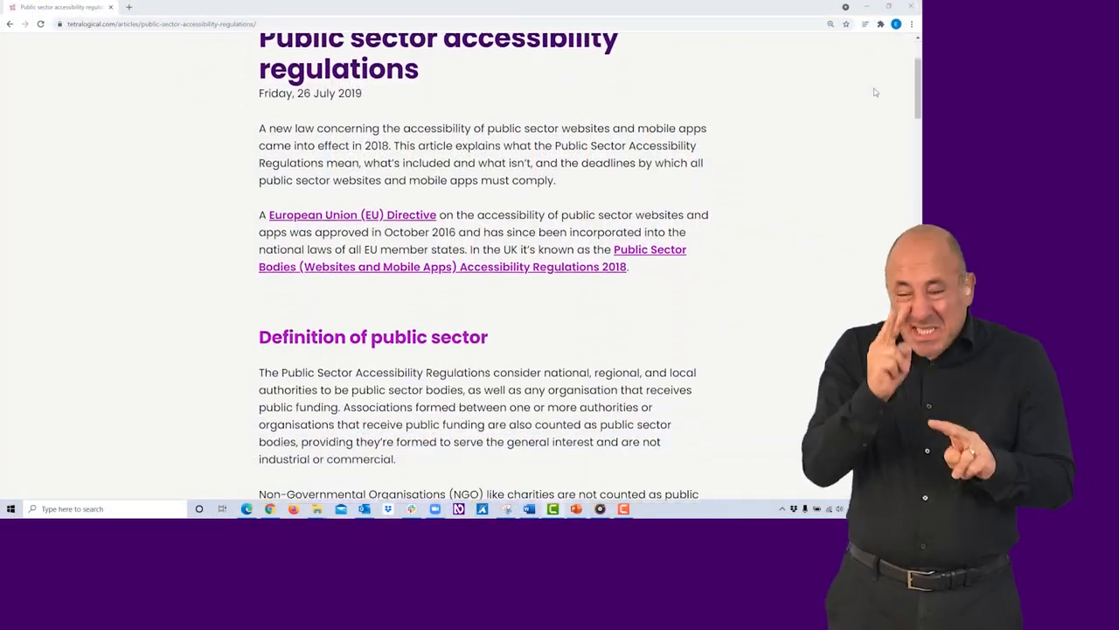
{"action": "scroll", "scroll_direction": "down", "scroll_amount": 3}
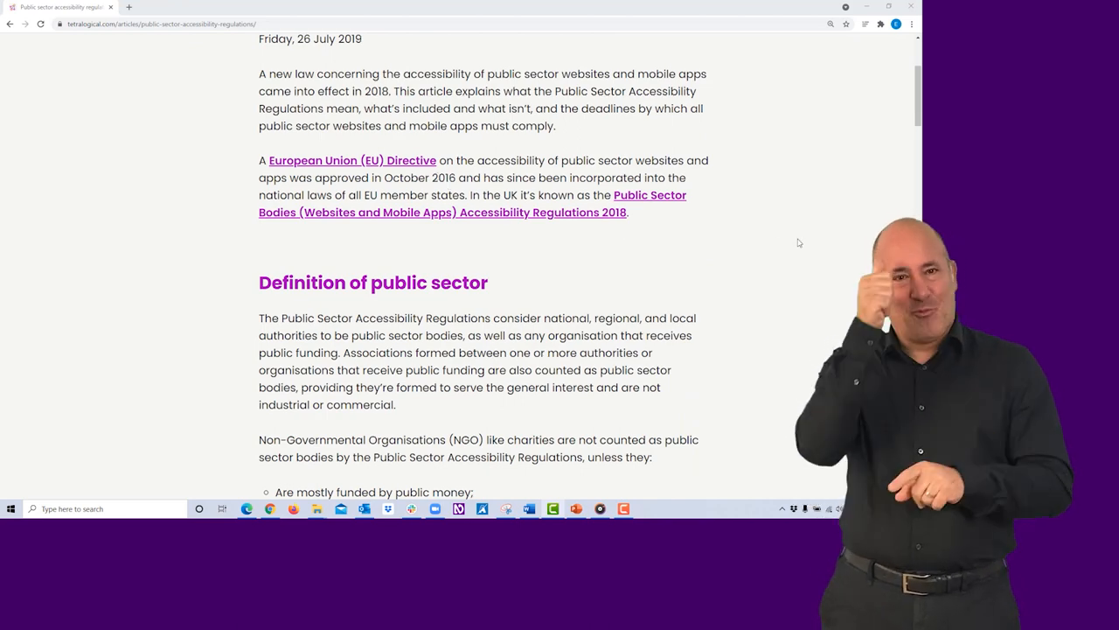
{"action": "scroll", "scroll_direction": "down", "scroll_amount": 3}
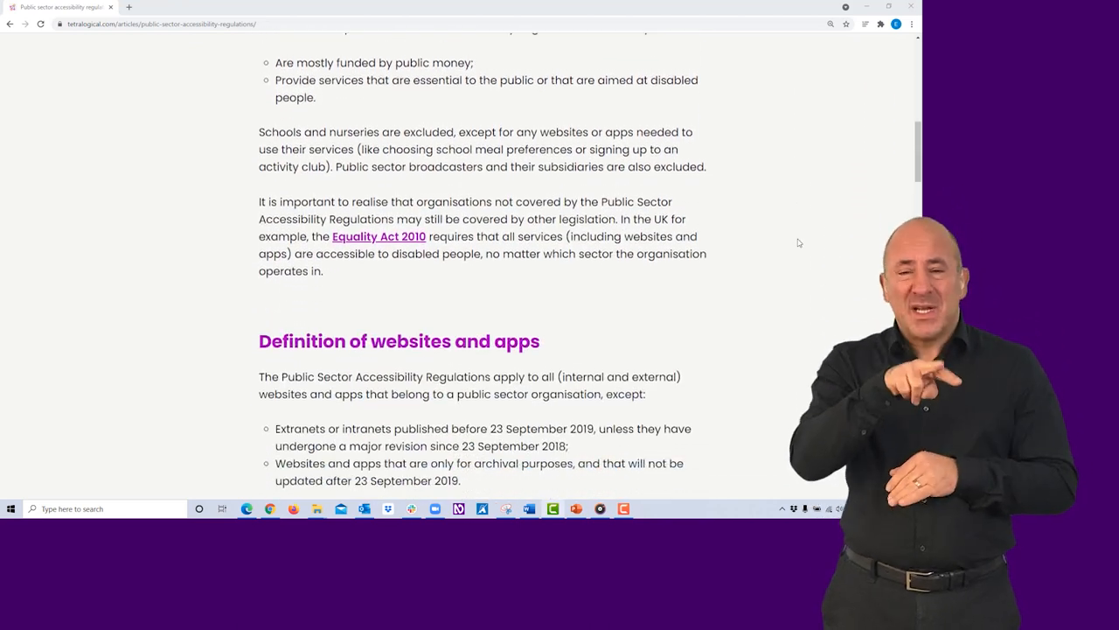
{"action": "scroll", "scroll_direction": "down", "scroll_amount": 3}
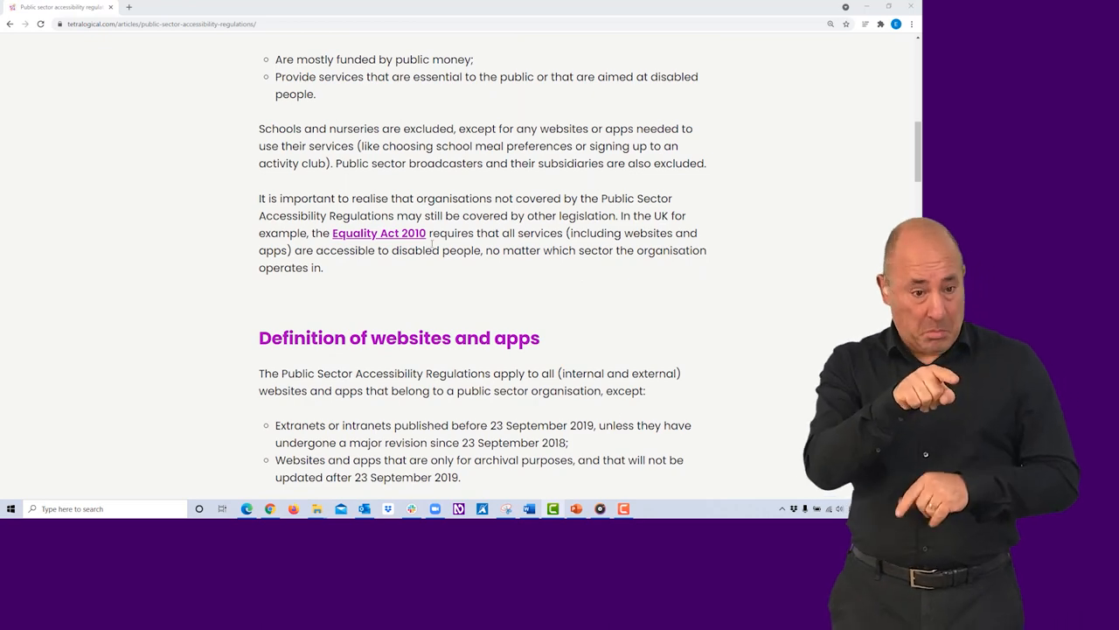
{"action": "scroll", "scroll_direction": "down", "scroll_amount": 3}
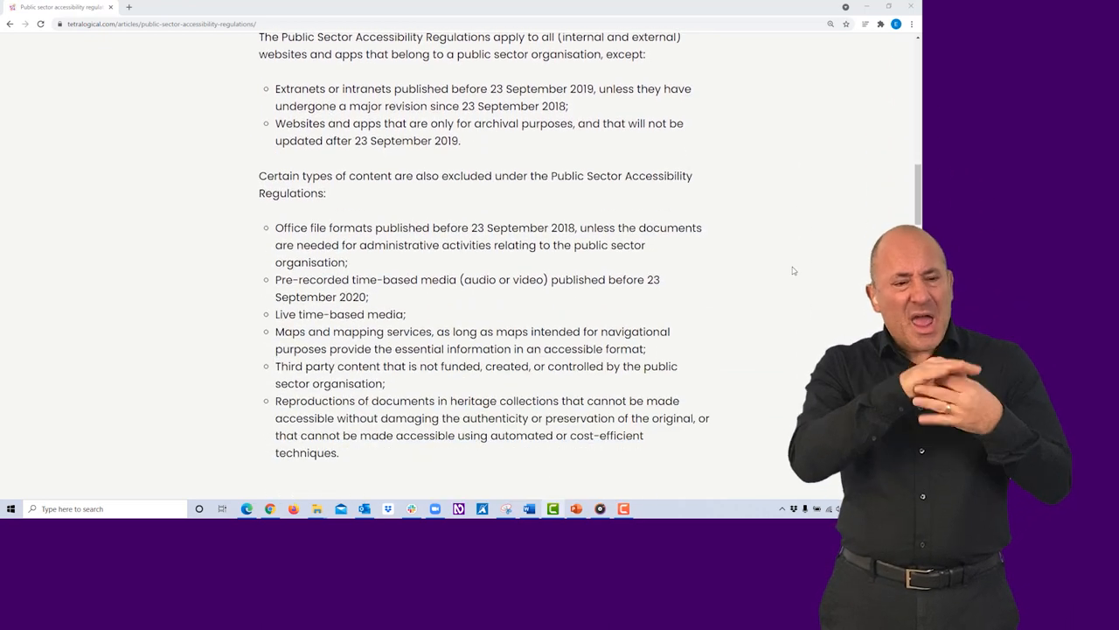
{"action": "scroll", "scroll_direction": "down", "scroll_amount": 3}
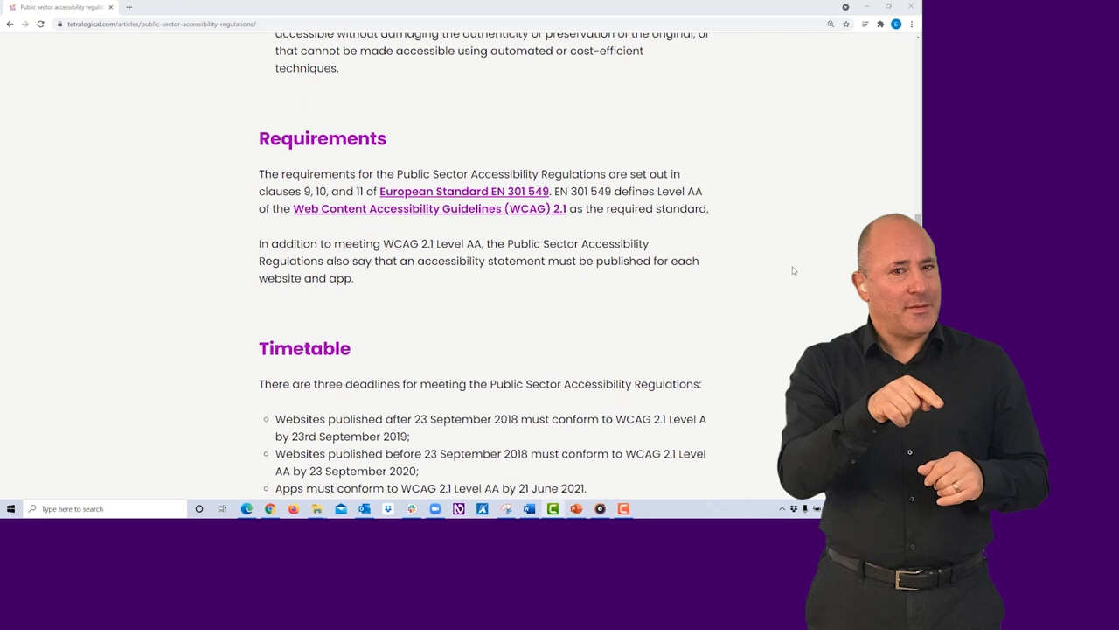